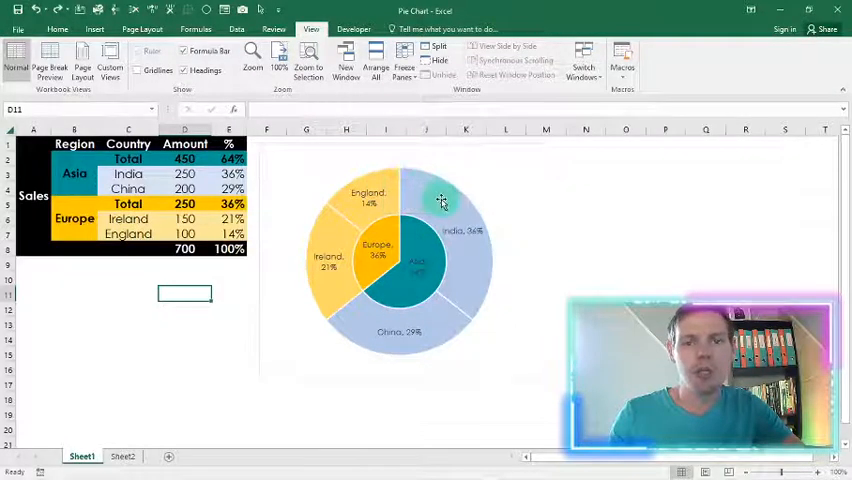
pyautogui.moveTo(442, 200)
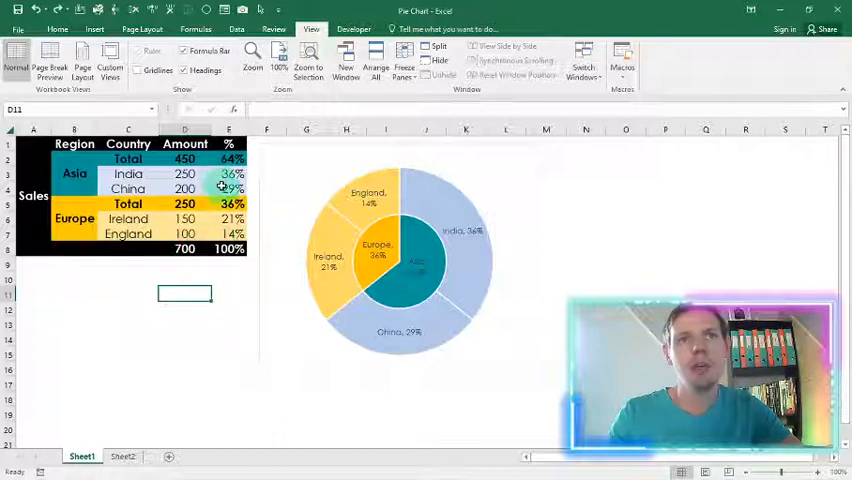
# Review how the table's amounts and percentages are calculated
pyautogui.click(228, 174)
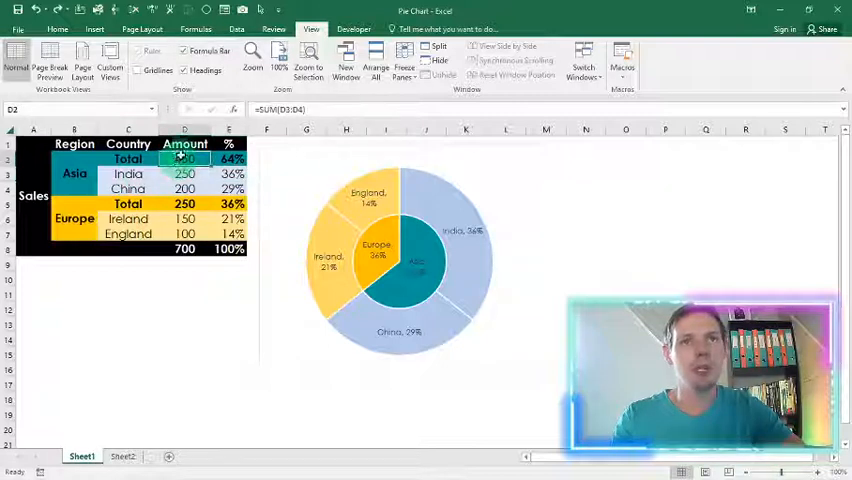
pyautogui.click(228, 172)
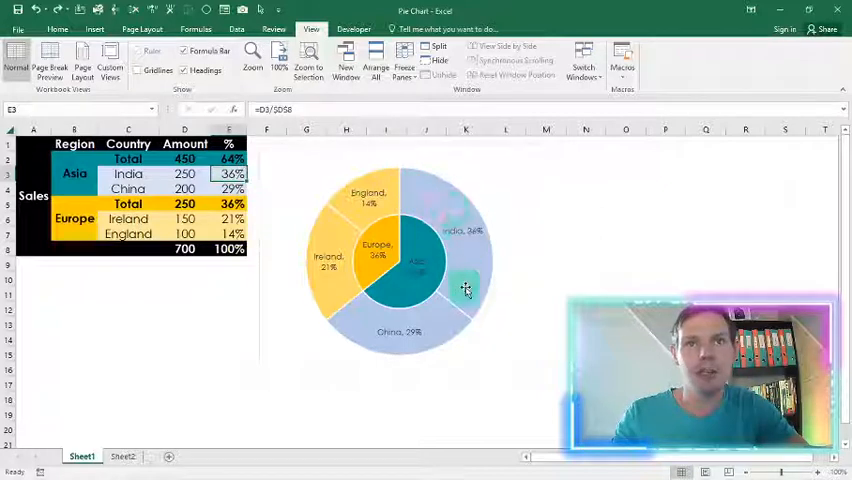
pyautogui.moveTo(448, 212)
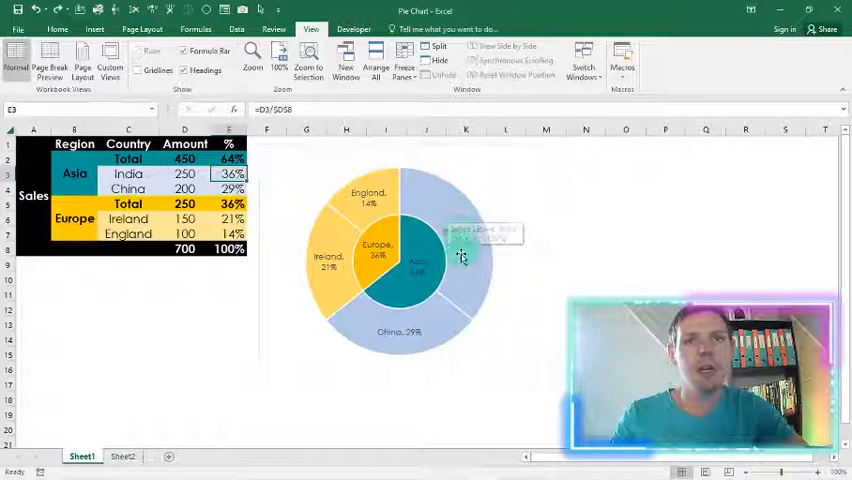
pyautogui.moveTo(370, 338)
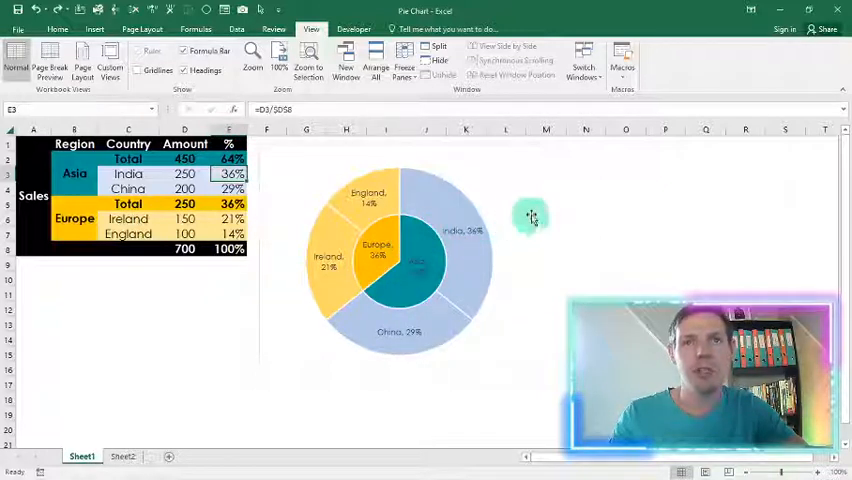
pyautogui.moveTo(532, 216)
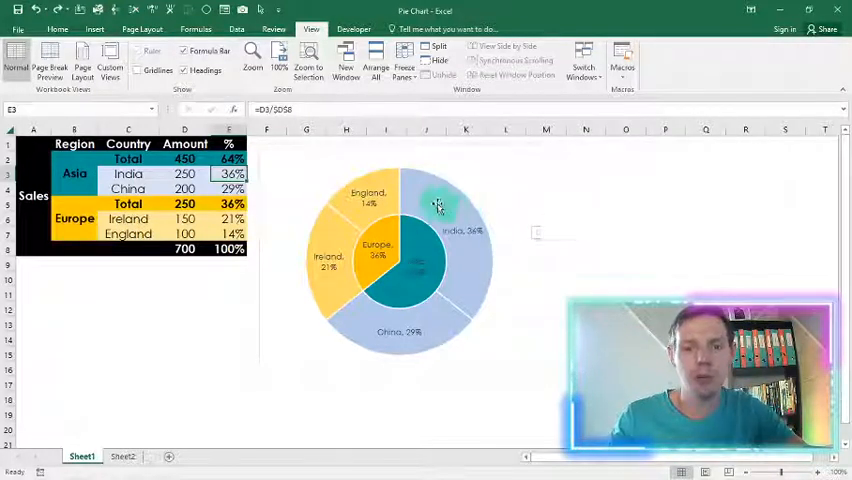
pyautogui.moveTo(436, 200)
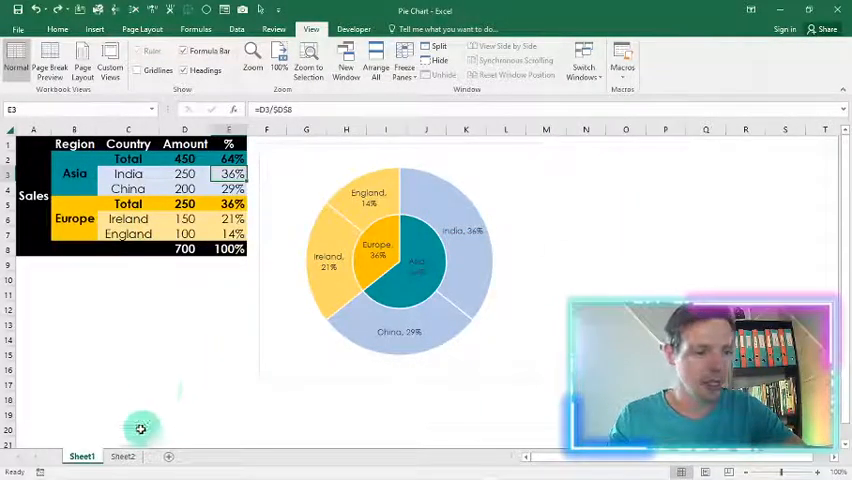
# Switch to Sheet2 and select the country and amount data for a new chart
pyautogui.click(122, 456)
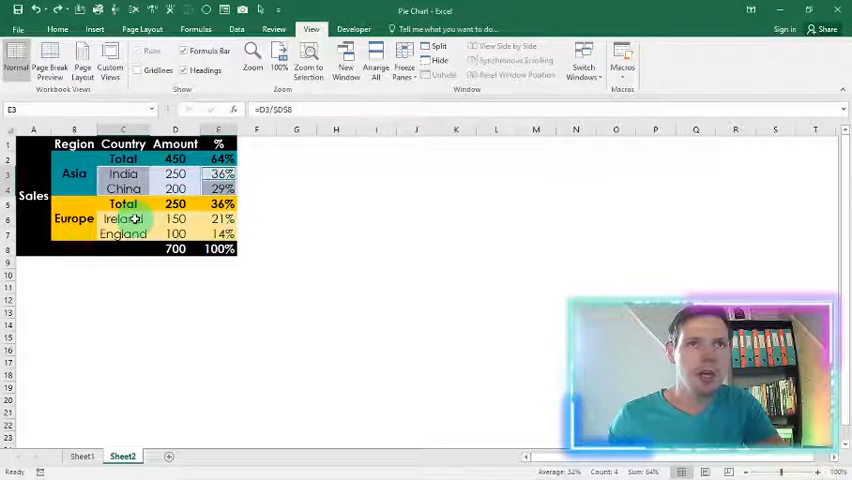
pyautogui.click(124, 220)
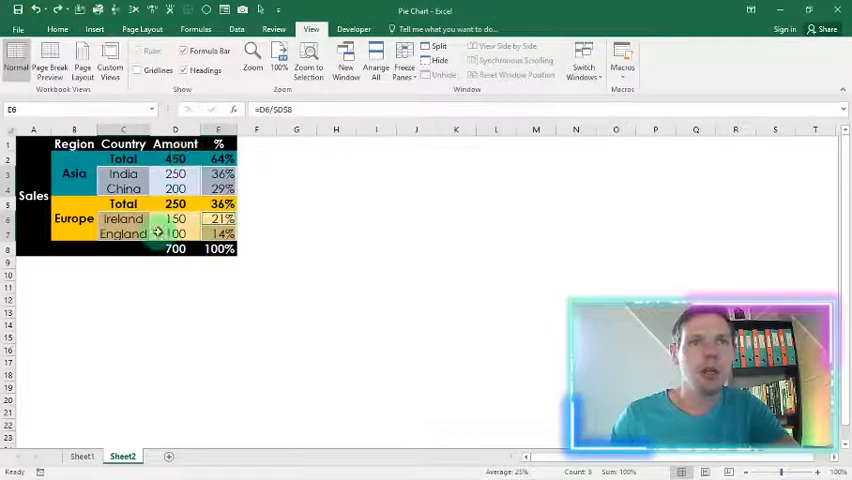
pyautogui.click(94, 28)
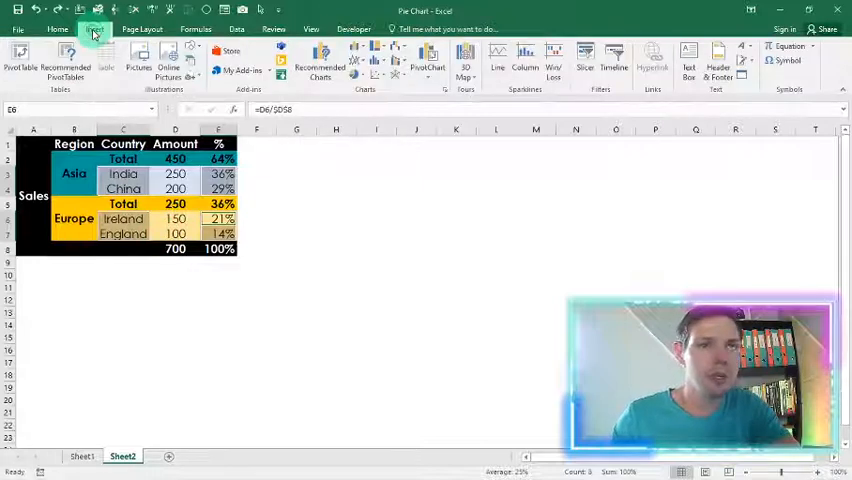
# Insert a doughnut chart of the India, China, Ireland and England amounts
pyautogui.click(364, 62)
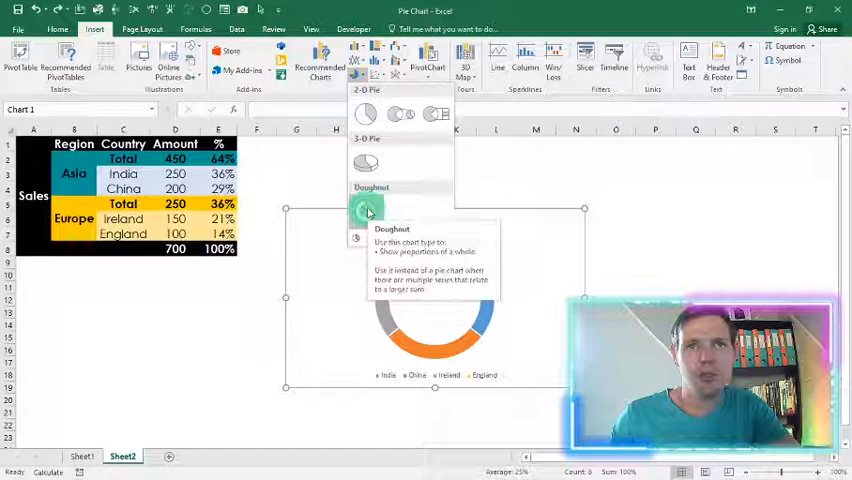
pyautogui.click(364, 208)
pyautogui.write('=')
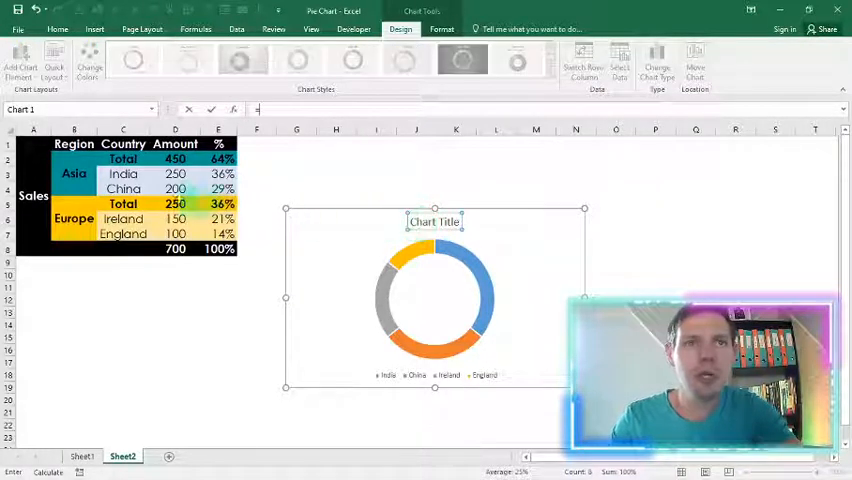
# Link the chart title to the Sales cell A1 and remove the legend
pyautogui.click(32, 196)
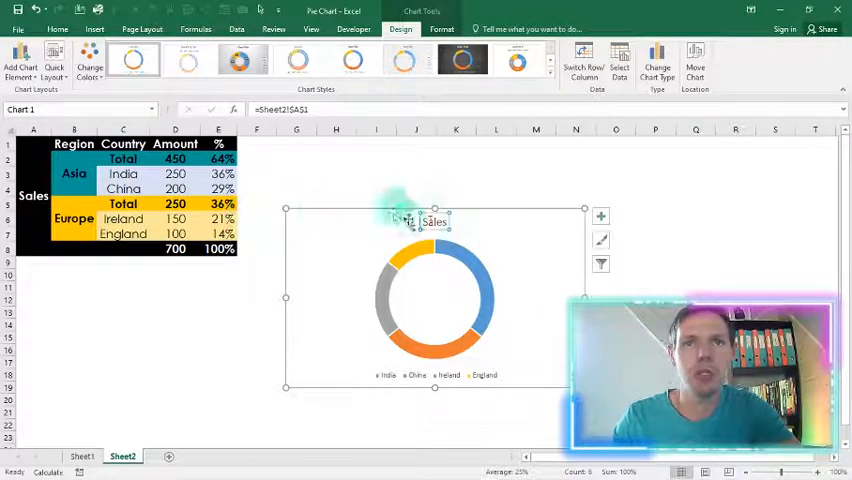
pyautogui.click(32, 196)
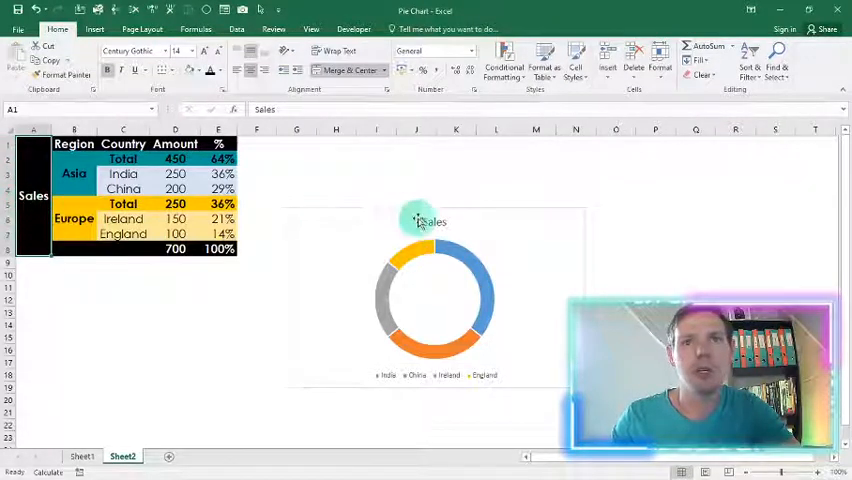
pyautogui.click(420, 220)
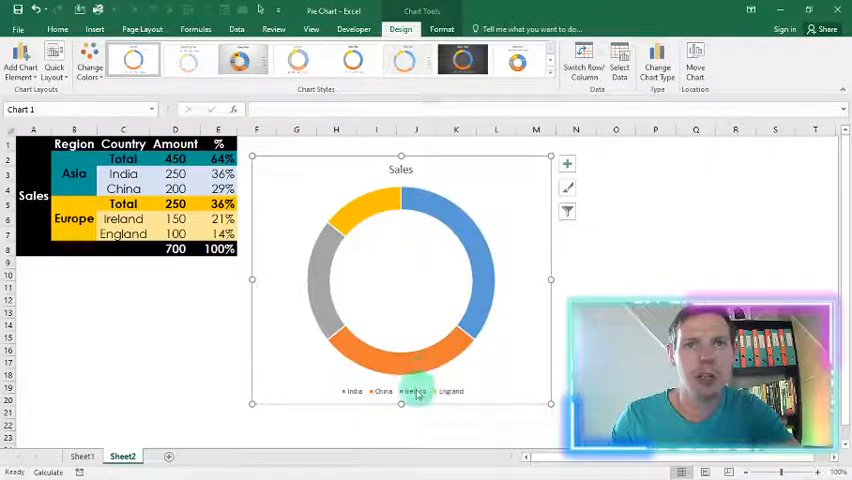
pyautogui.click(400, 392)
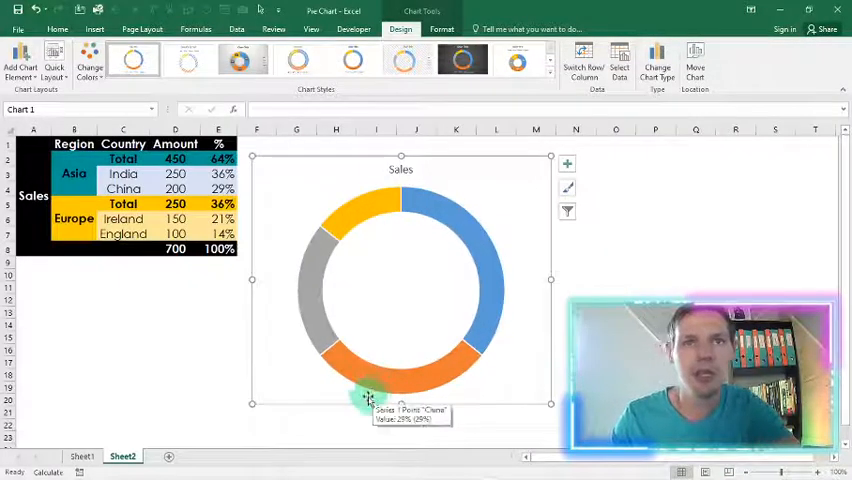
pyautogui.moveTo(366, 276)
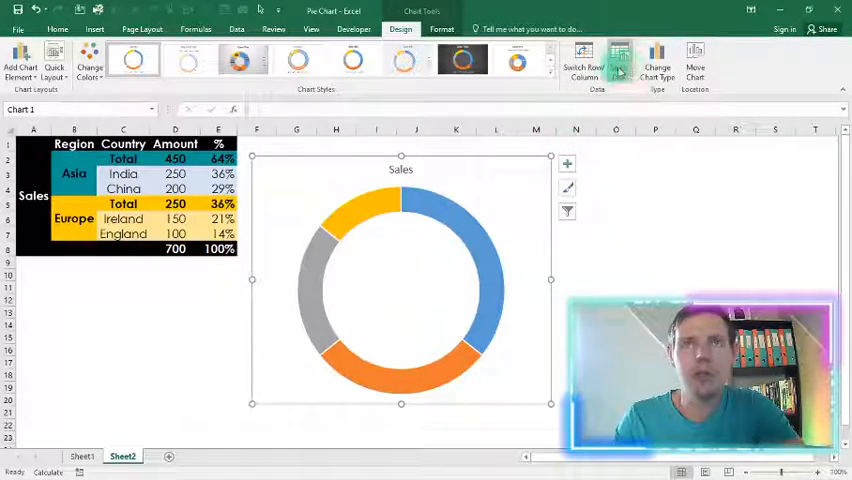
# Add a second data series whose values are the Asia and Europe Total amounts
pyautogui.click(596, 64)
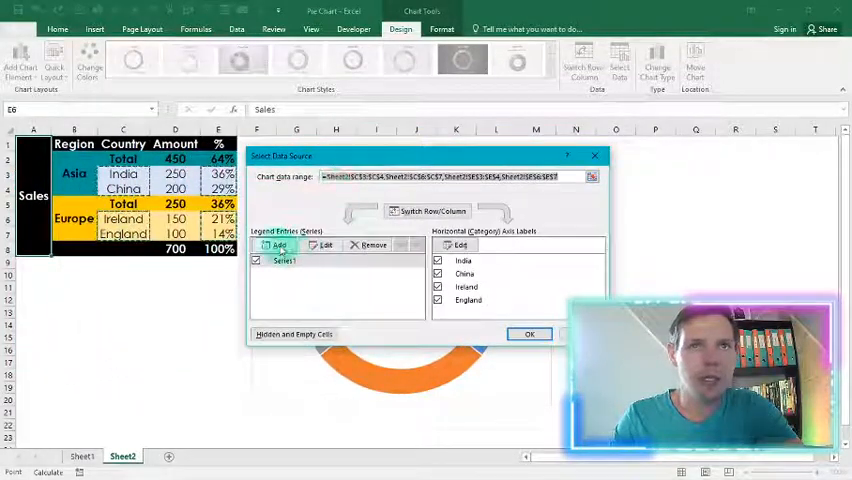
pyautogui.click(280, 244)
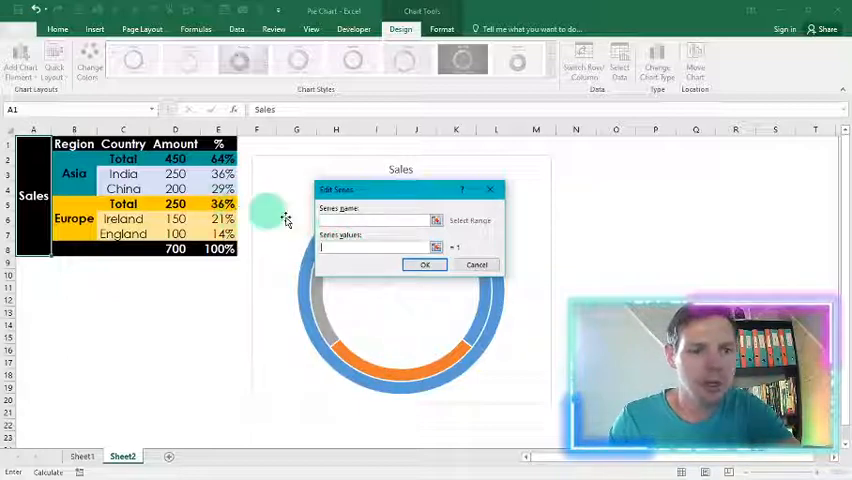
pyautogui.moveTo(260, 220)
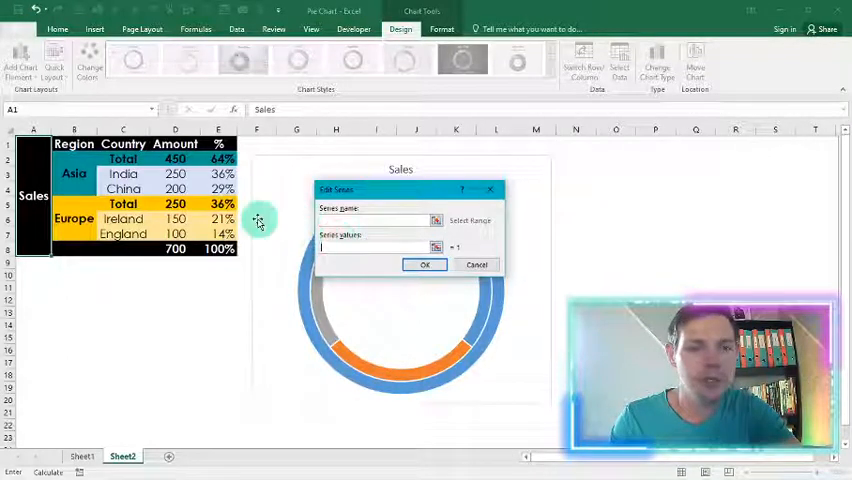
pyautogui.click(72, 160)
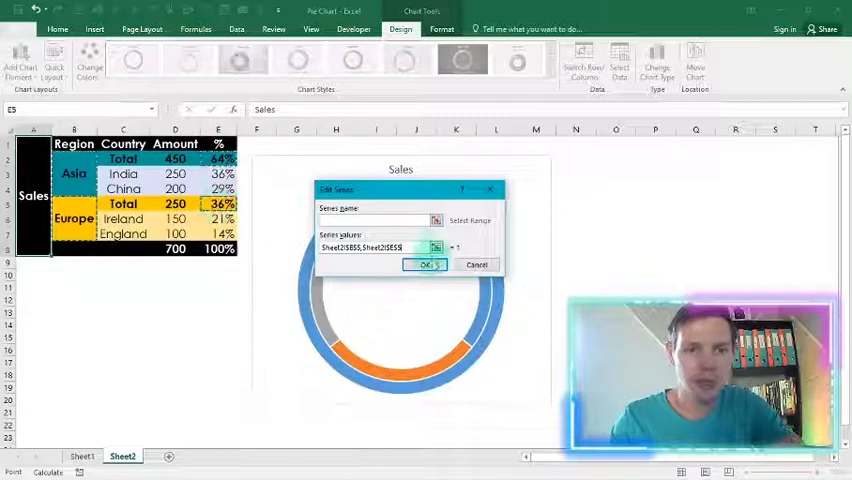
pyautogui.click(424, 264)
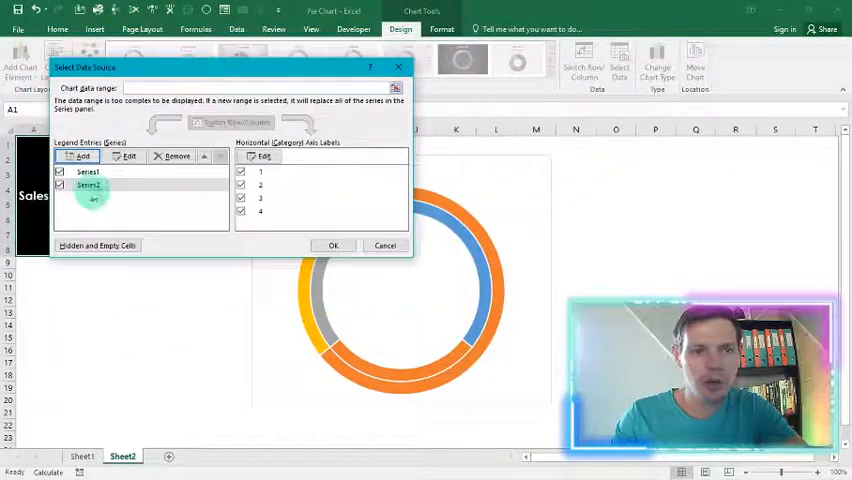
# Select Series2 in Select Data Source so the chart shows two concentric rings
pyautogui.click(204, 156)
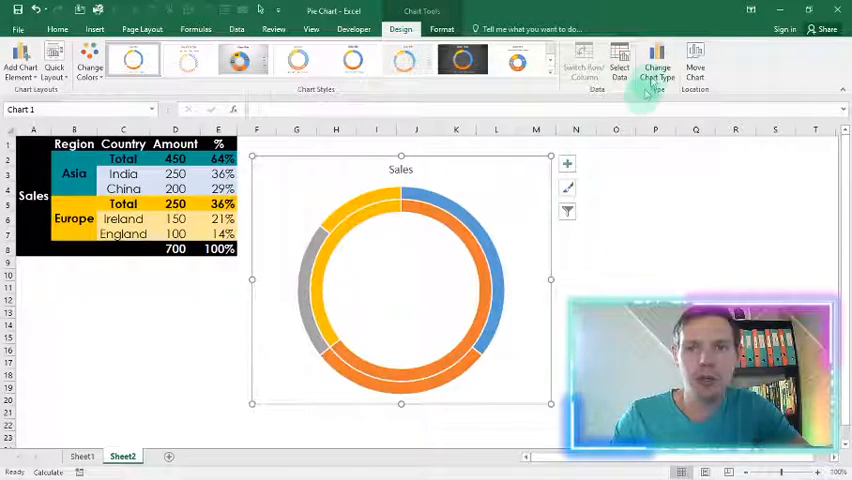
# Make a Combo chart: Series2 as Pie on the secondary axis inside the Series1 doughnut
pyautogui.click(656, 62)
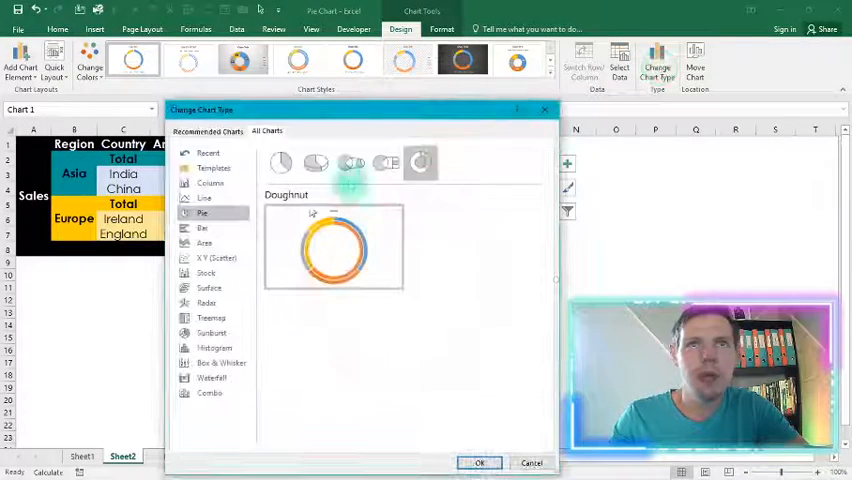
pyautogui.click(208, 392)
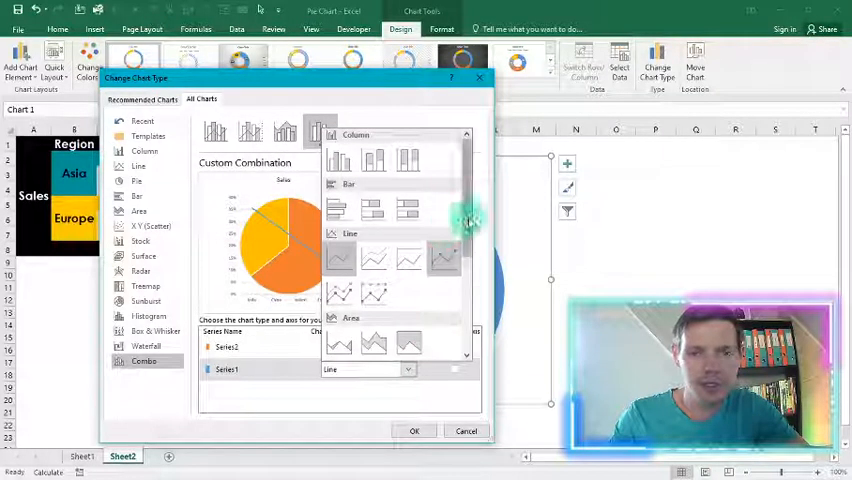
pyautogui.scroll(-3)
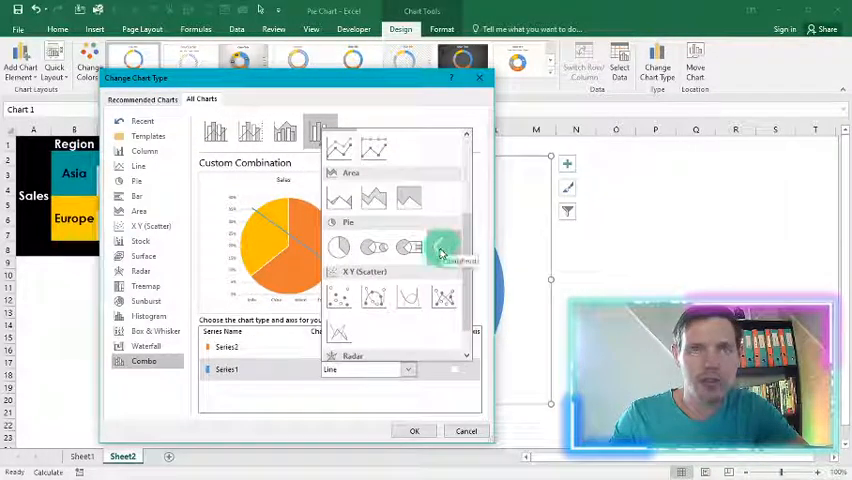
pyautogui.click(444, 246)
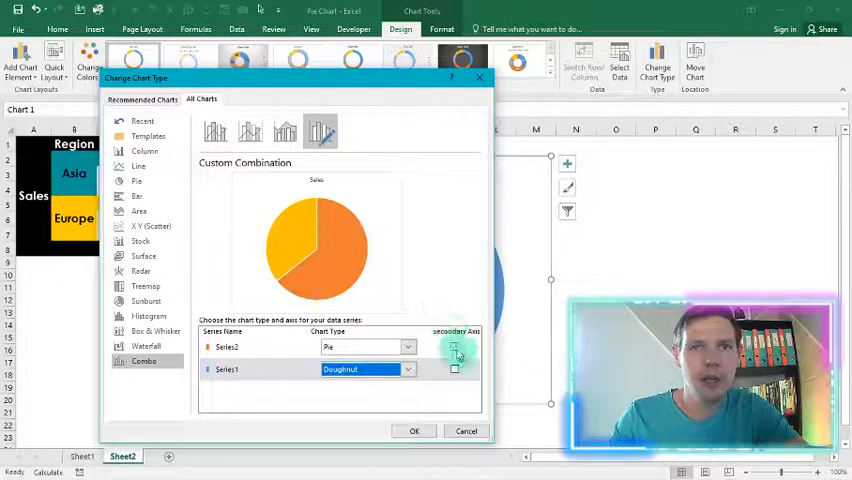
pyautogui.click(456, 348)
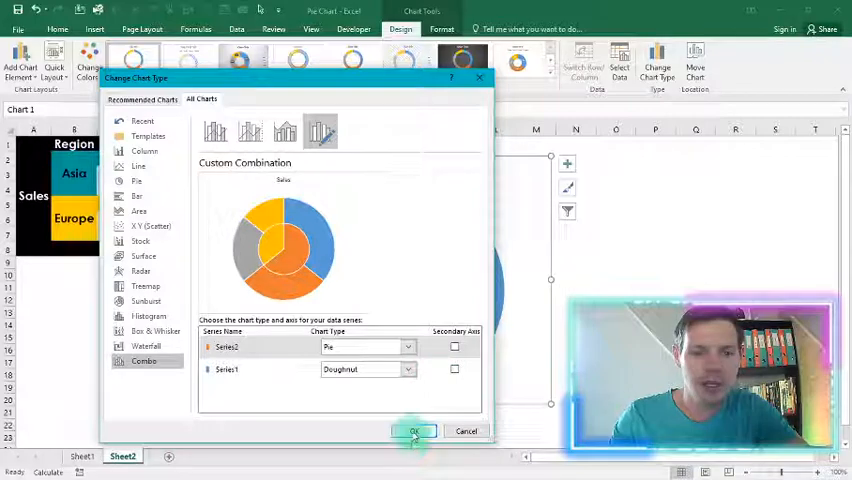
pyautogui.click(414, 432)
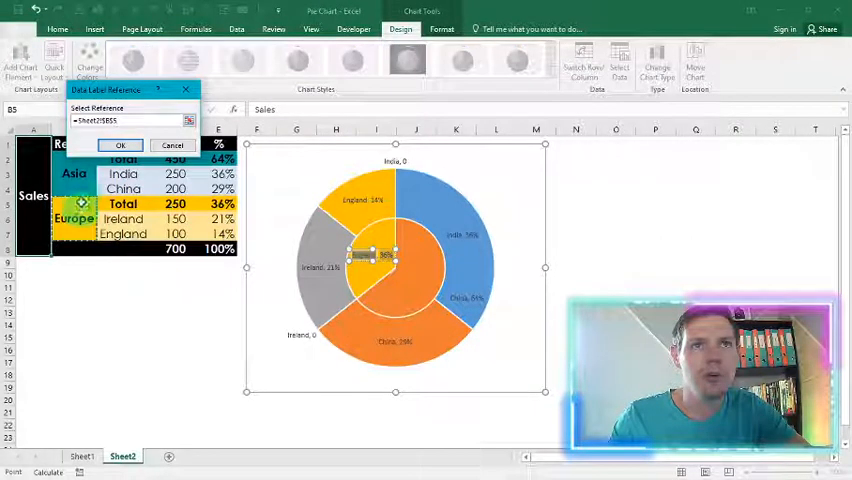
# Label the inner pie slices from the Asia and Europe name cells via Value From Cells
pyautogui.click(120, 144)
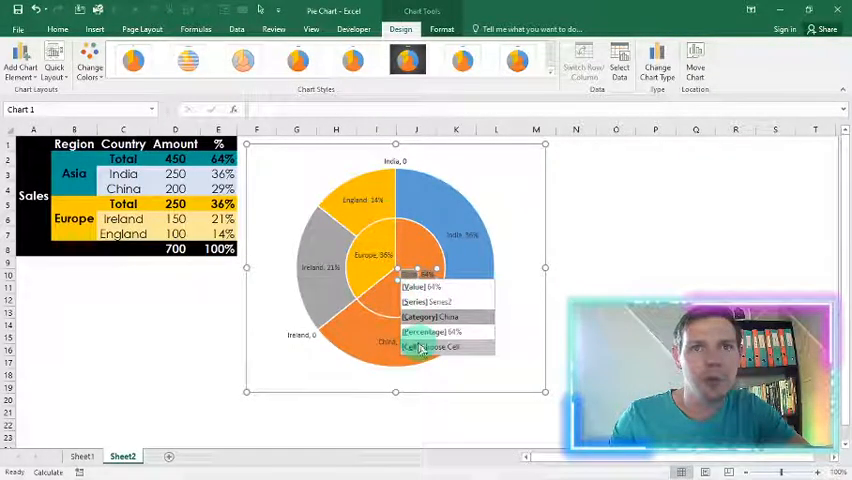
pyautogui.click(428, 348)
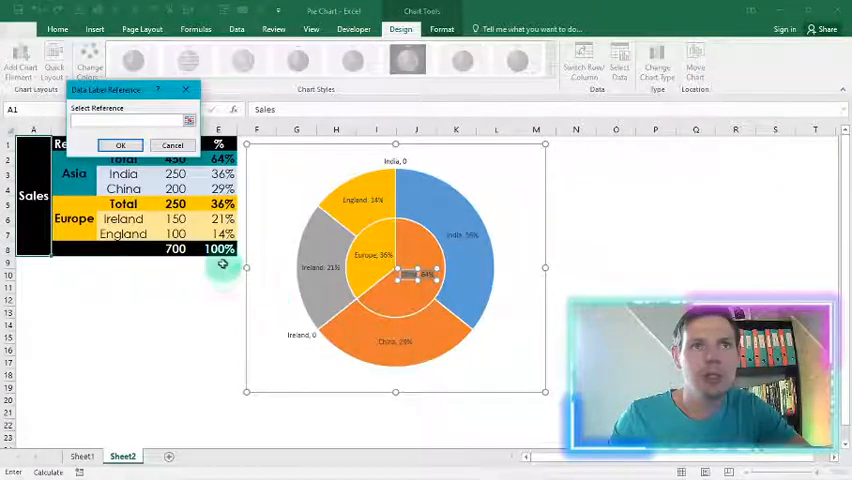
pyautogui.click(120, 144)
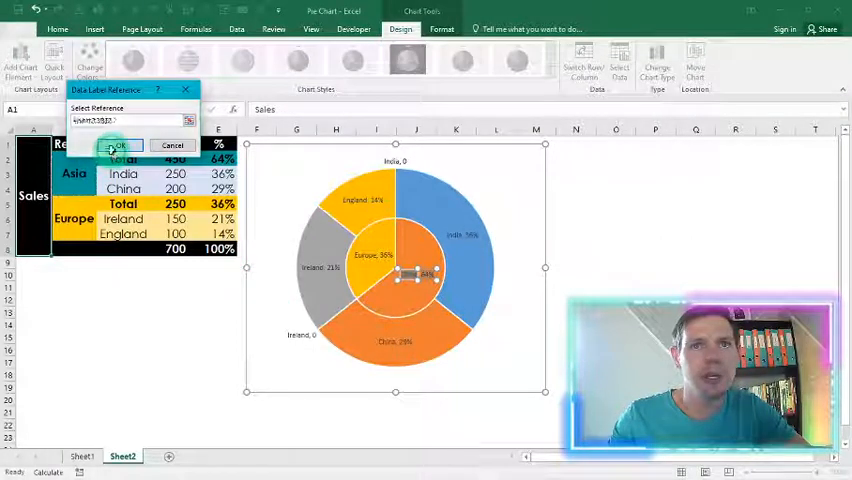
pyautogui.click(118, 146)
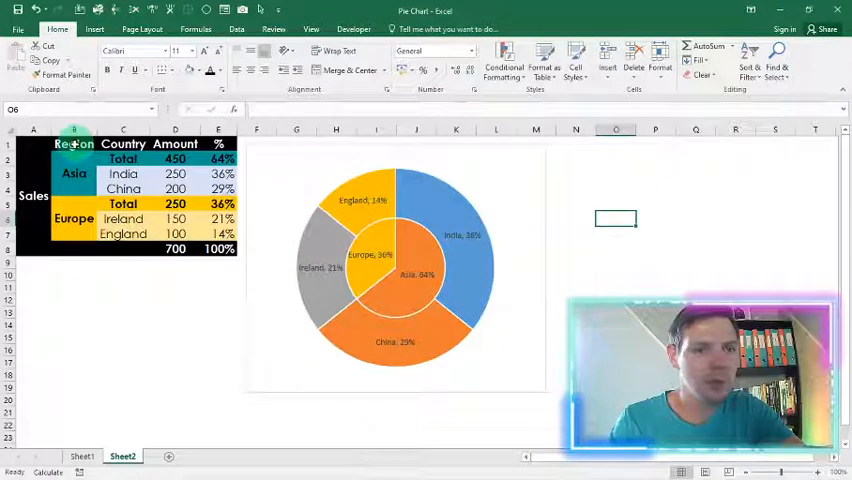
# Rename regions to Shop A/Shop B and countries to Sales rep 1 and Sales rep 2
pyautogui.click(74, 144)
pyautogui.write('Shops')
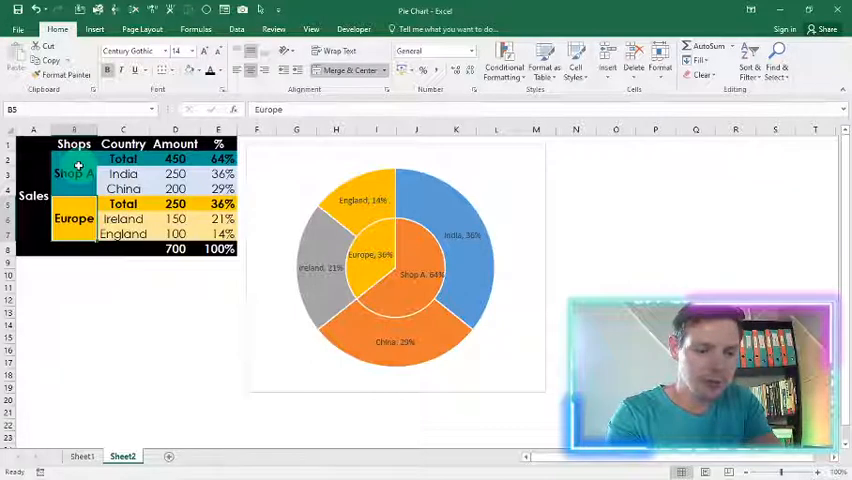
pyautogui.write('Shop B')
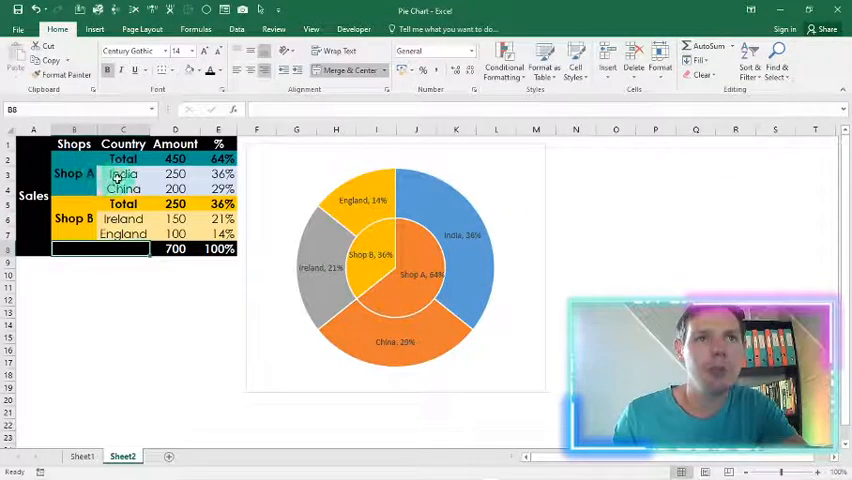
pyautogui.click(124, 174)
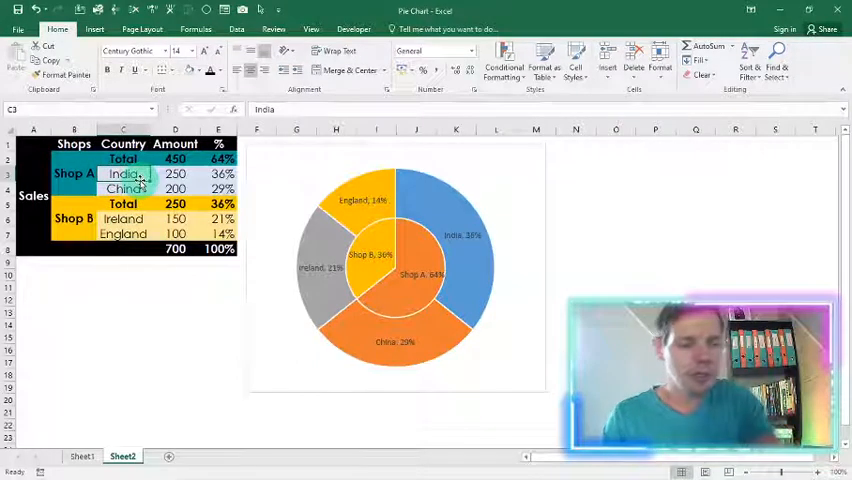
pyautogui.write('Sales rep 1')
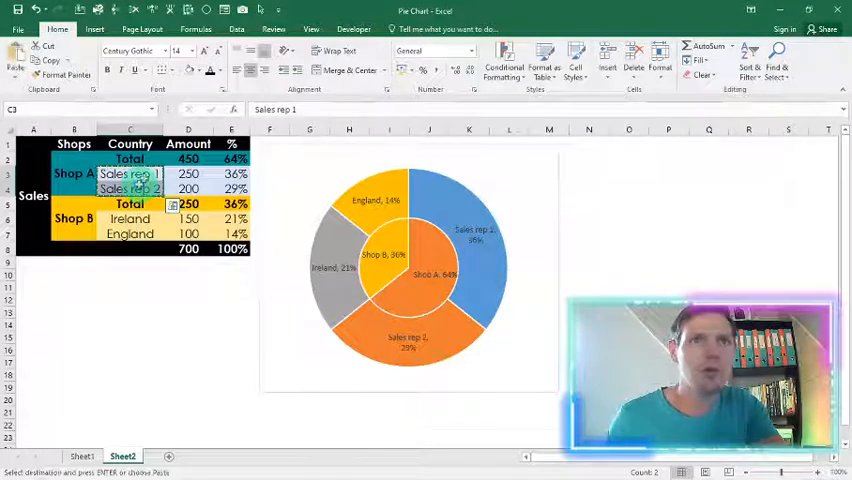
pyautogui.click(128, 218)
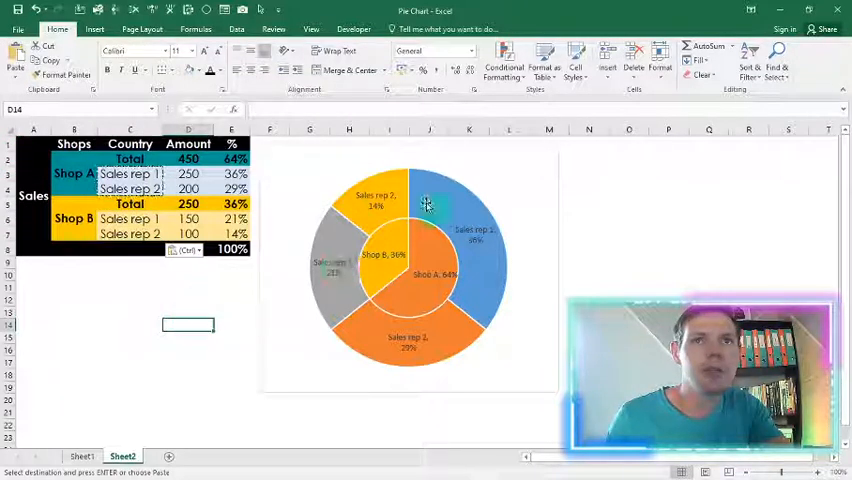
pyautogui.moveTo(376, 316)
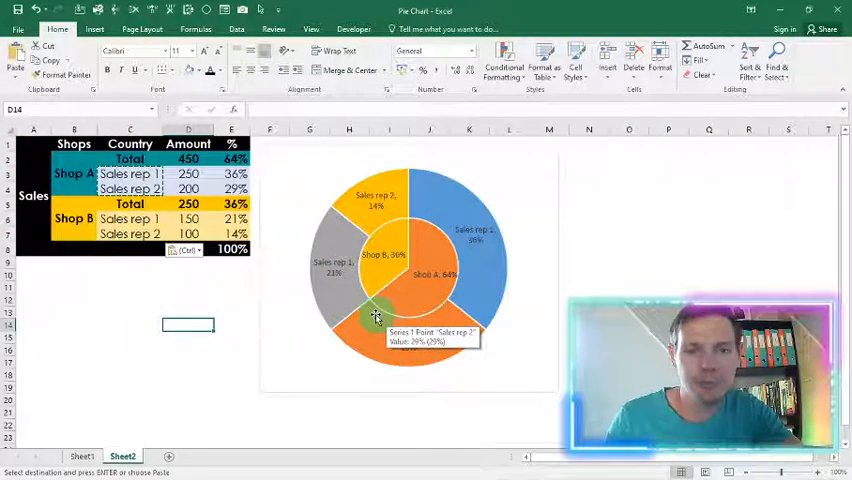